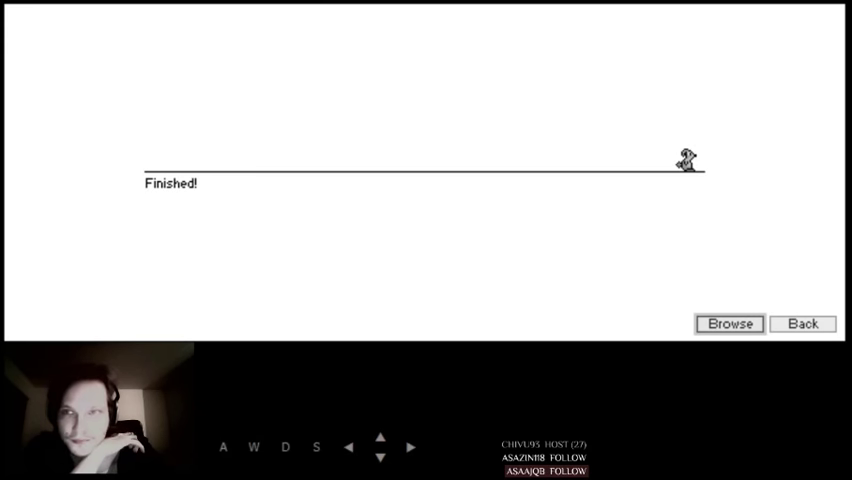
- Browse the installed levels, page forward to page 10, then back to page 9 with Dark alleys
{"action": "left_click", "coordinate": [728, 324]}
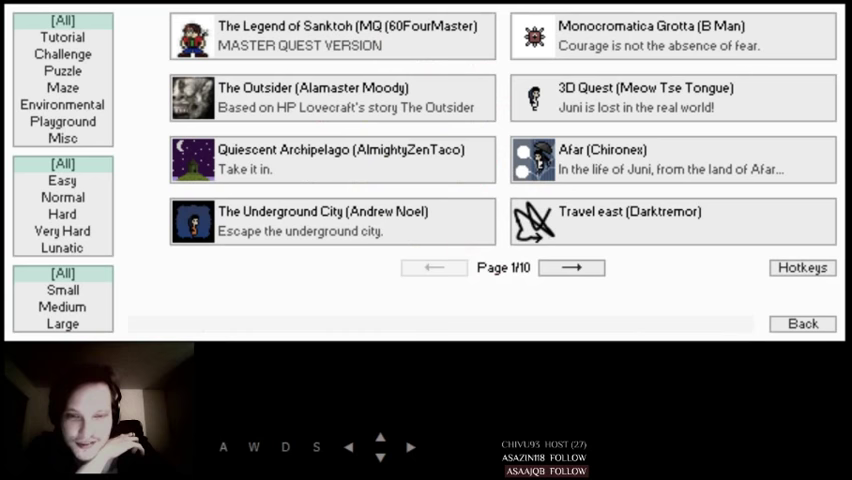
{"action": "left_click", "coordinate": [572, 268]}
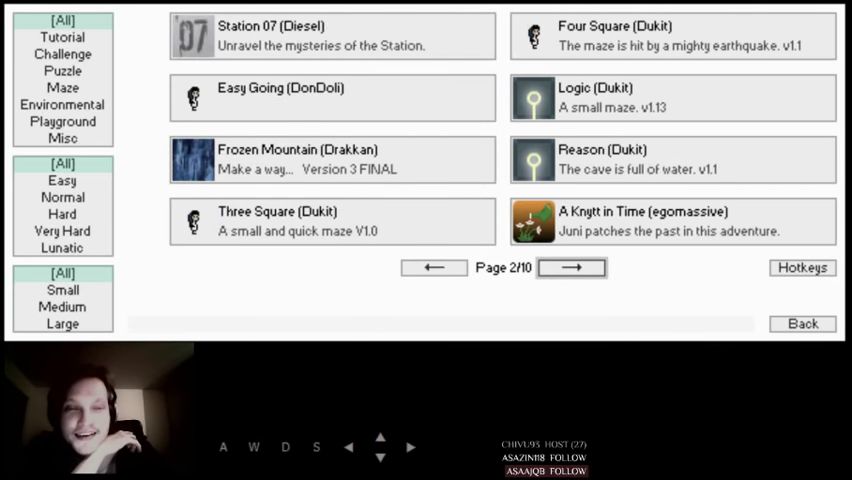
{"action": "left_click", "coordinate": [572, 268]}
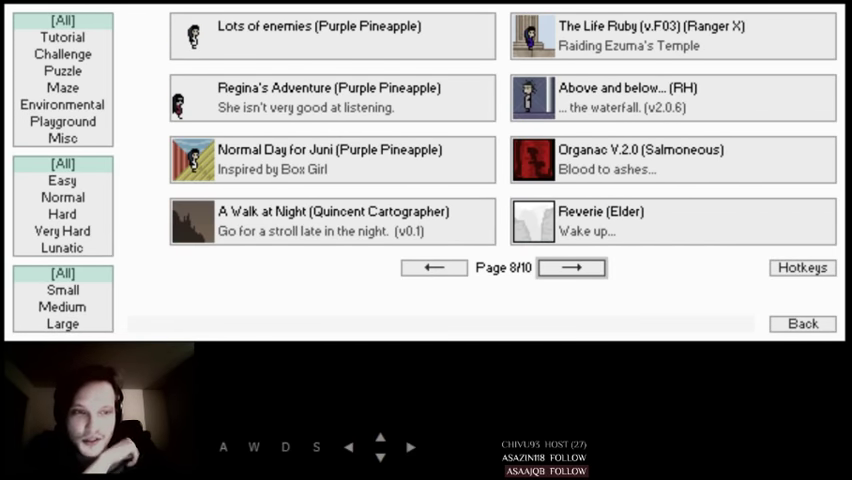
{"action": "left_click", "coordinate": [572, 268]}
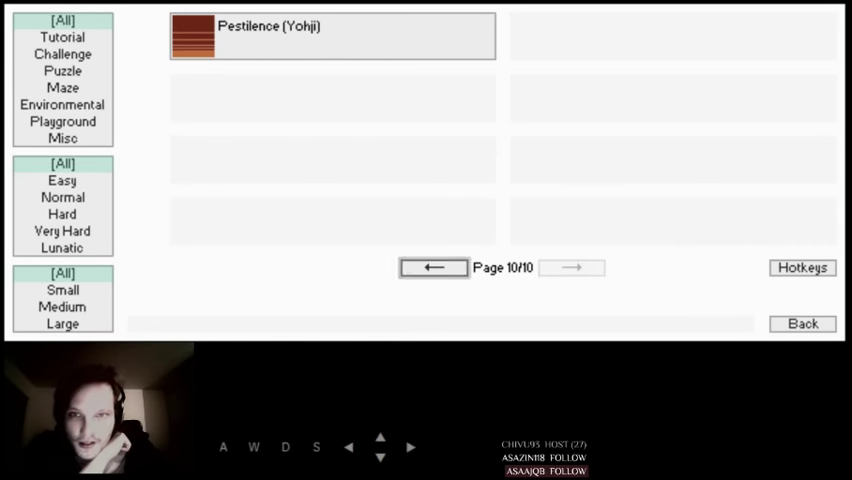
{"action": "left_click", "coordinate": [432, 268]}
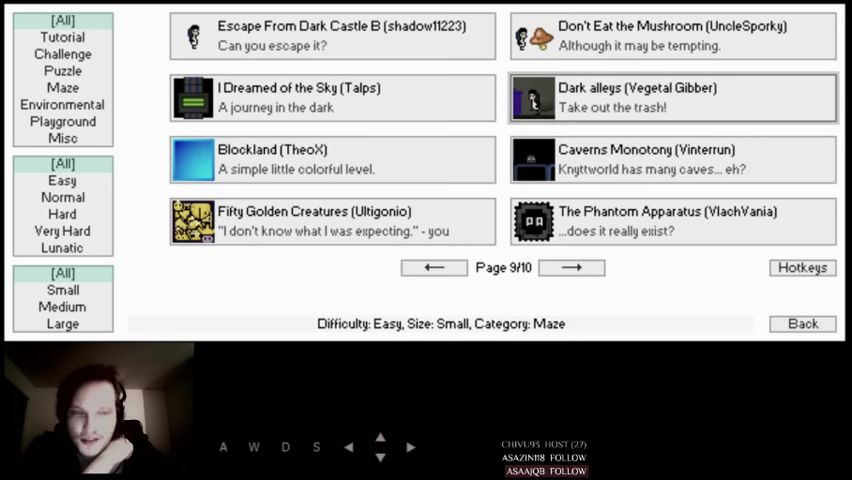
- Select the Dark alleys (Vegetal Gibber) entry to reach its level screen
{"action": "left_click", "coordinate": [672, 98]}
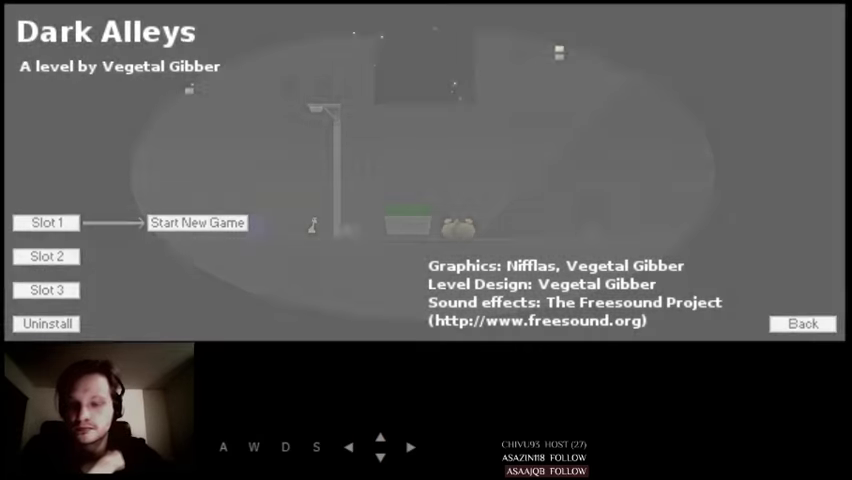
- Begin a new game in Slot 1 and advance through the intro story pages
{"action": "left_click", "coordinate": [196, 222]}
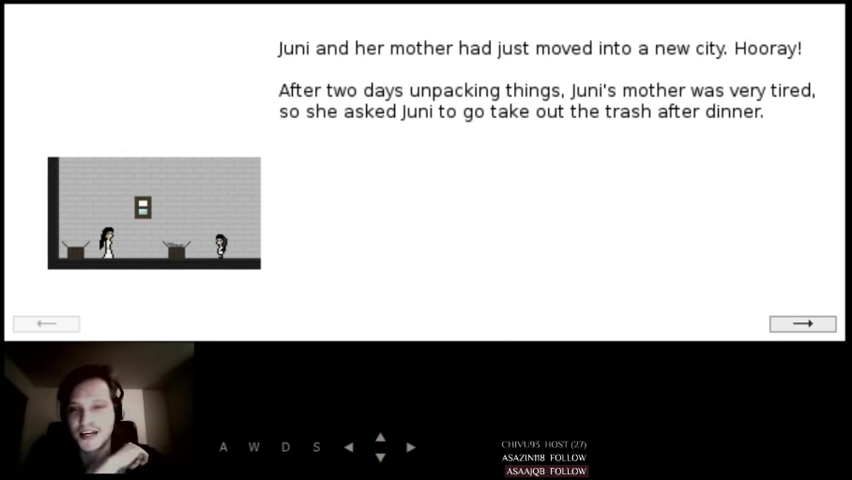
{"action": "left_click", "coordinate": [800, 324]}
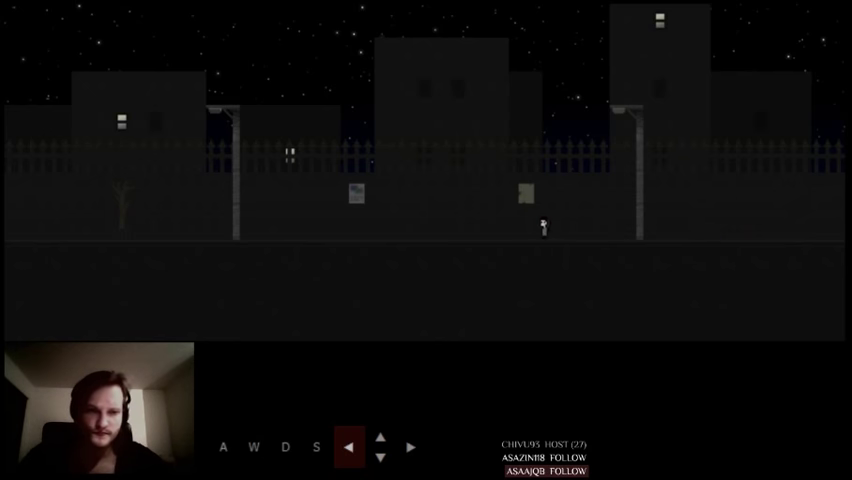
- Walk Juni left then right along the street past the parked car, reading the advert and side-street prompt
{"action": "left_click", "coordinate": [412, 448]}
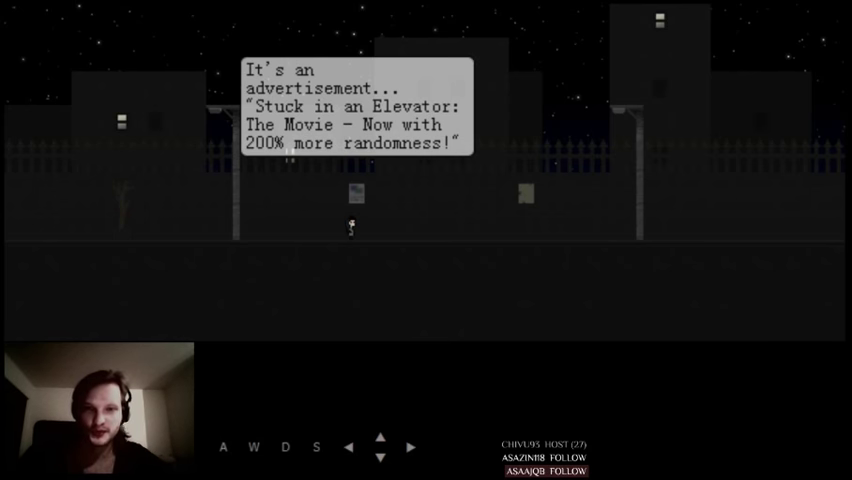
{"action": "key", "text": "Left"}
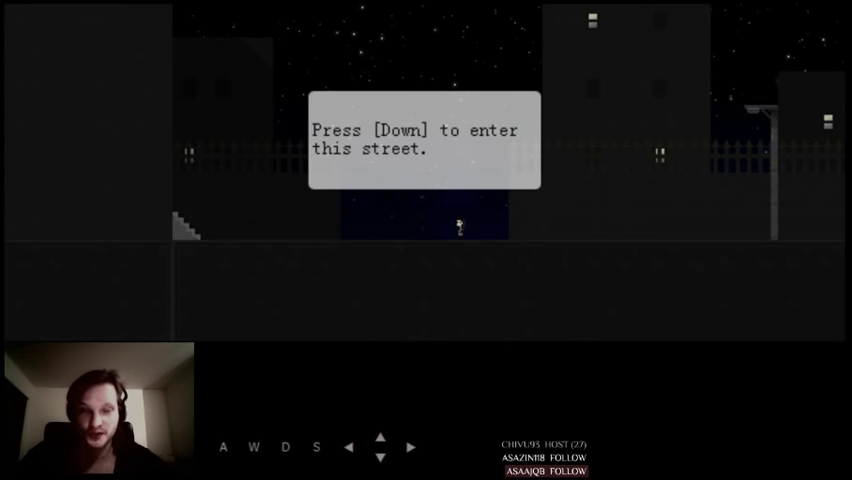
{"action": "key", "text": "left"}
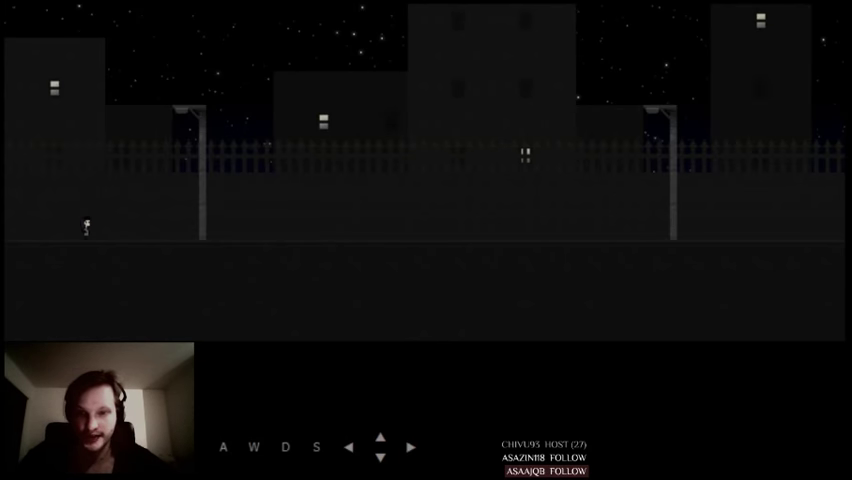
{"action": "key", "text": "Right"}
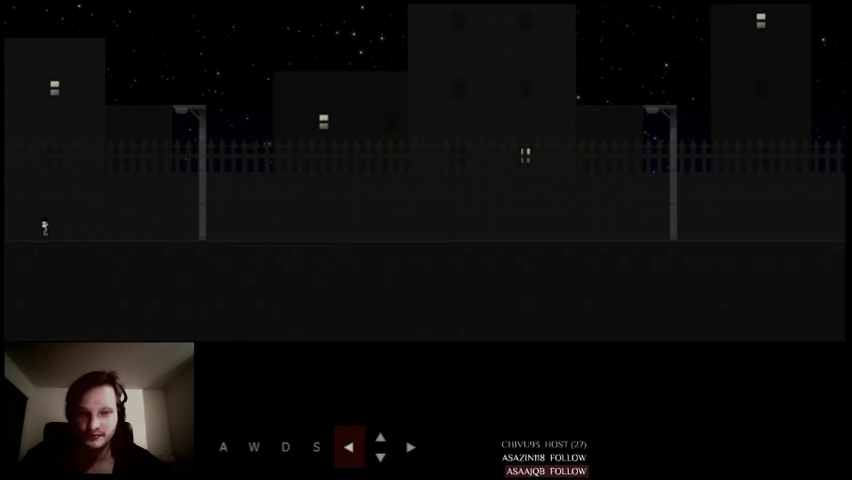
{"action": "left_click", "coordinate": [410, 448]}
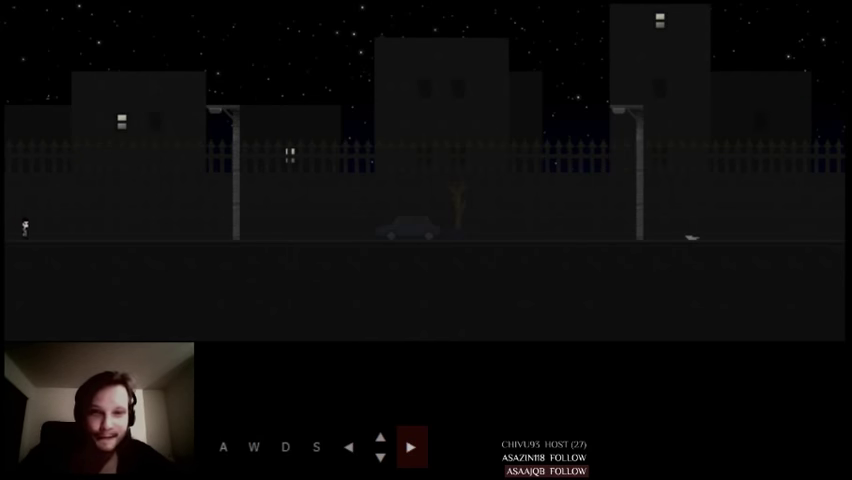
{"action": "key", "text": "d"}
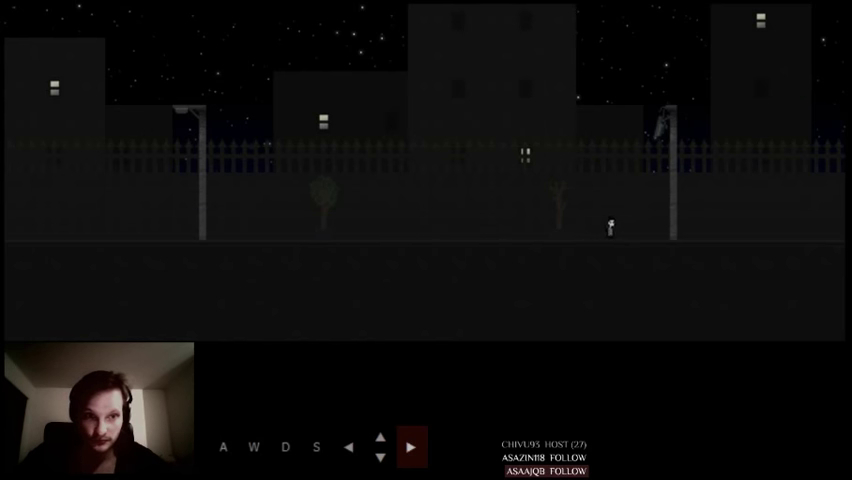
{"action": "left_click", "coordinate": [410, 448]}
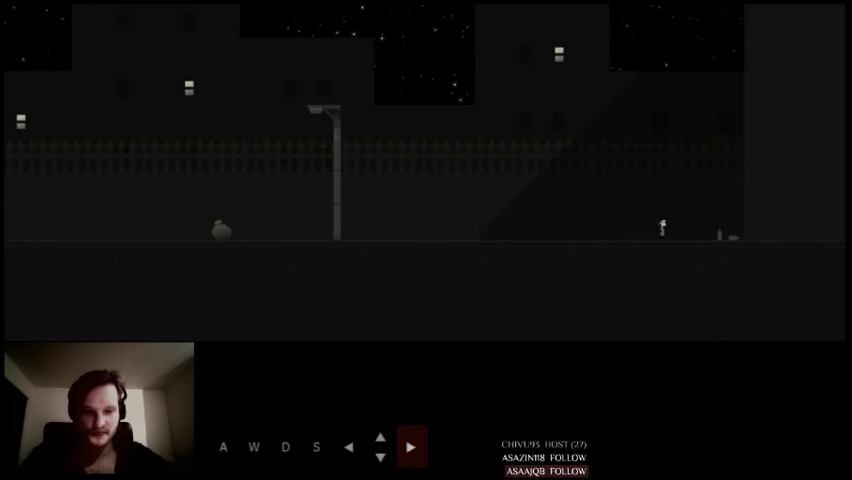
- Keep walking right onto the dimmer street with the lone lamp post and rock
{"action": "key", "text": "s"}
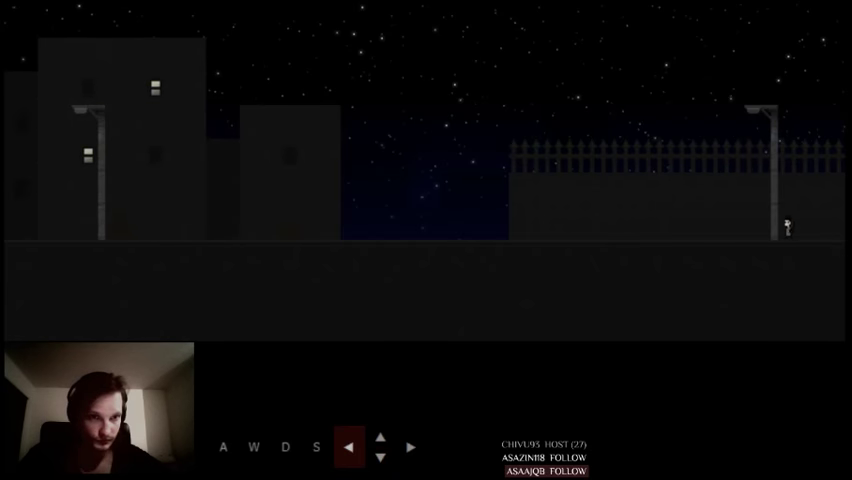
{"action": "key", "text": "a"}
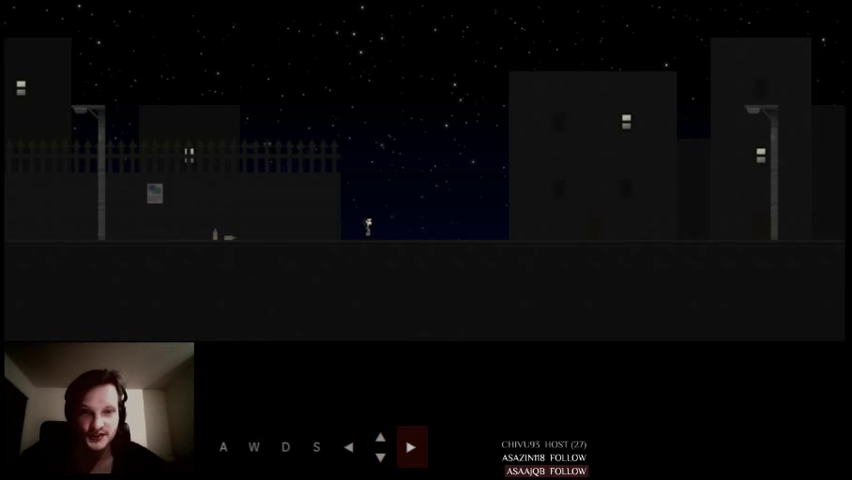
- Walk right past the lit lamp and purple bins until the usable dumpster message appears
{"action": "key", "text": "d"}
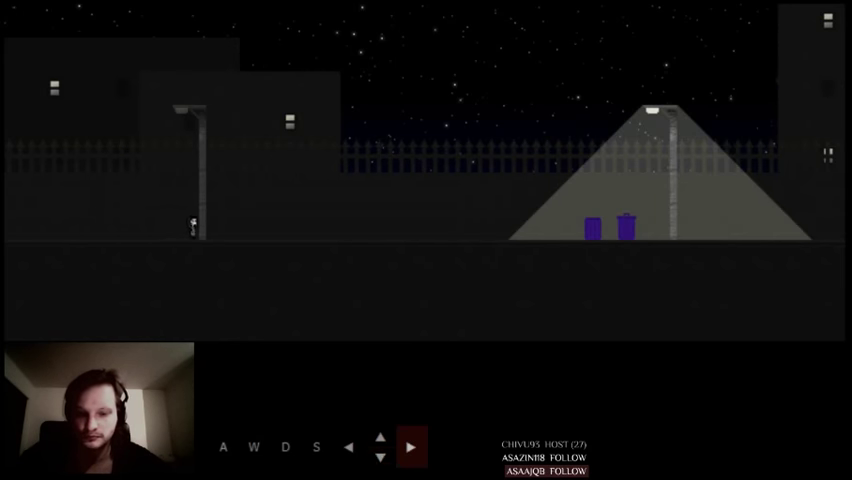
{"action": "key", "text": "d"}
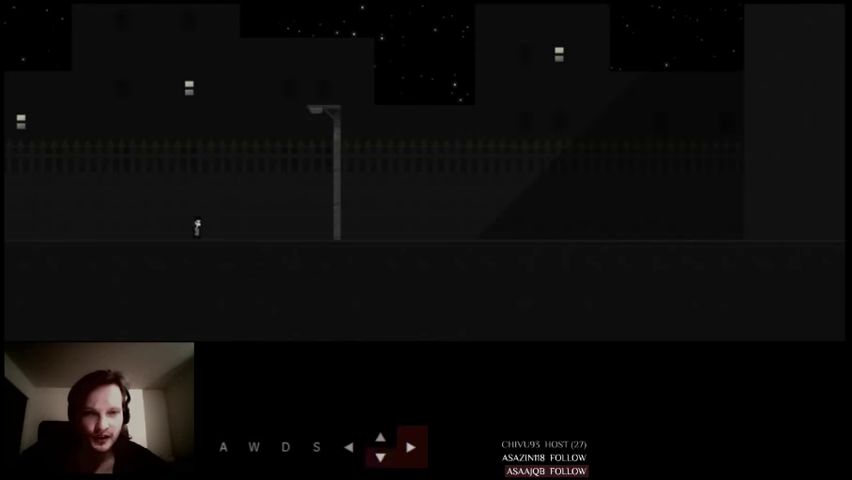
{"action": "key", "text": "d"}
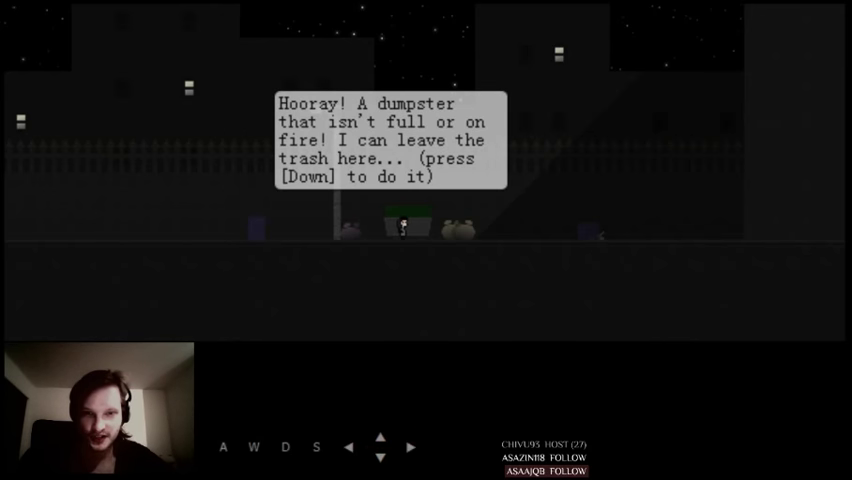
- Throw the huge trash bag into the dumpster, triggering the mission-accomplished ending
{"action": "key", "text": "Down"}
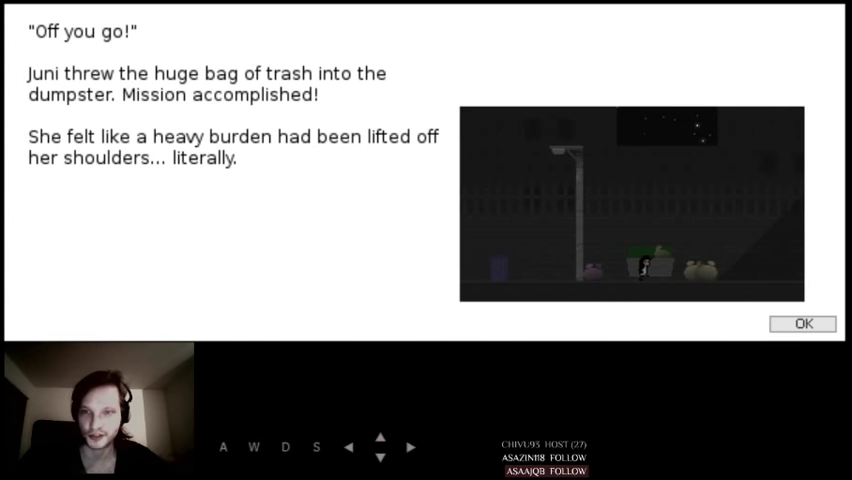
- Dismiss the ending message and walk right to the block with the parked car
{"action": "left_click", "coordinate": [802, 324]}
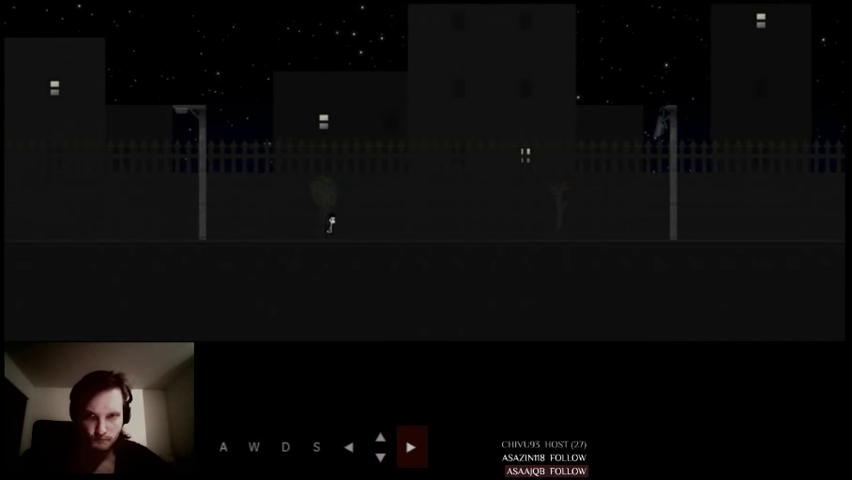
{"action": "key", "text": "s"}
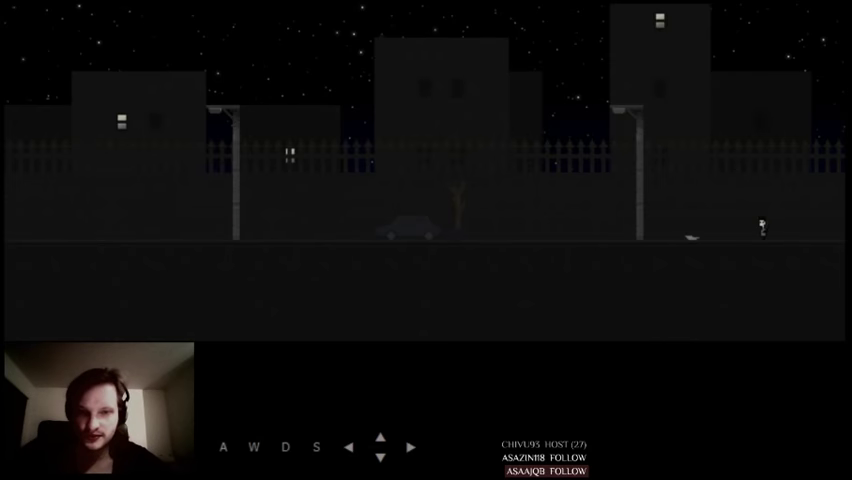
- Roam back and forth across several street screens, jumping past the trees, to reach the tall lit buildings
{"action": "key", "text": "s"}
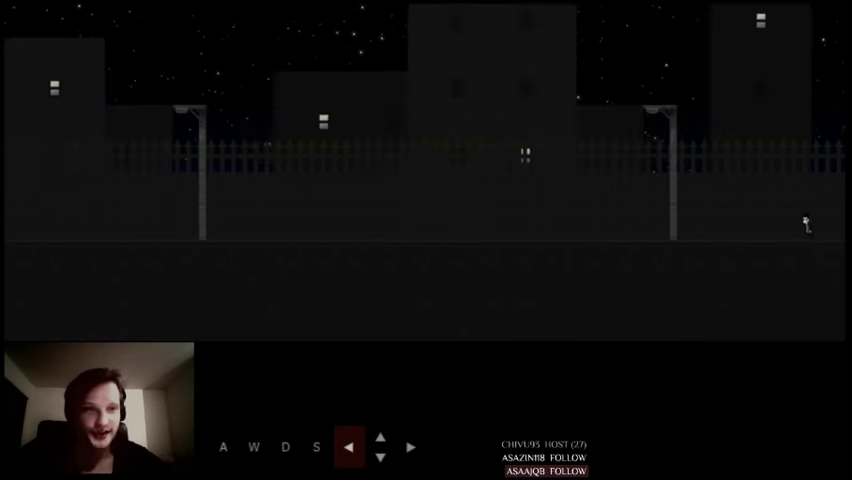
{"action": "key", "text": "s"}
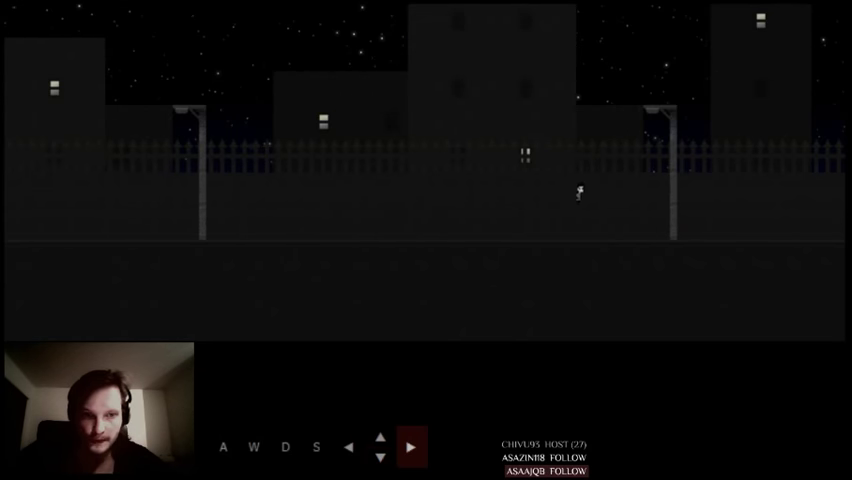
{"action": "key", "text": "a"}
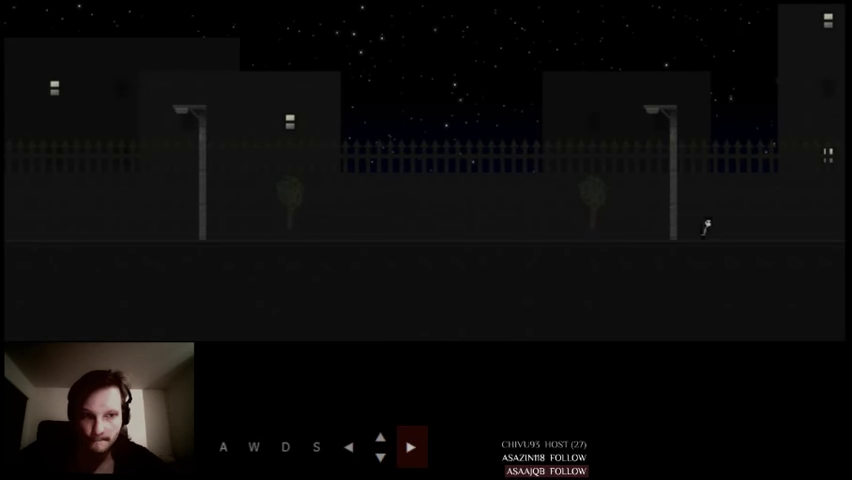
{"action": "key", "text": "s"}
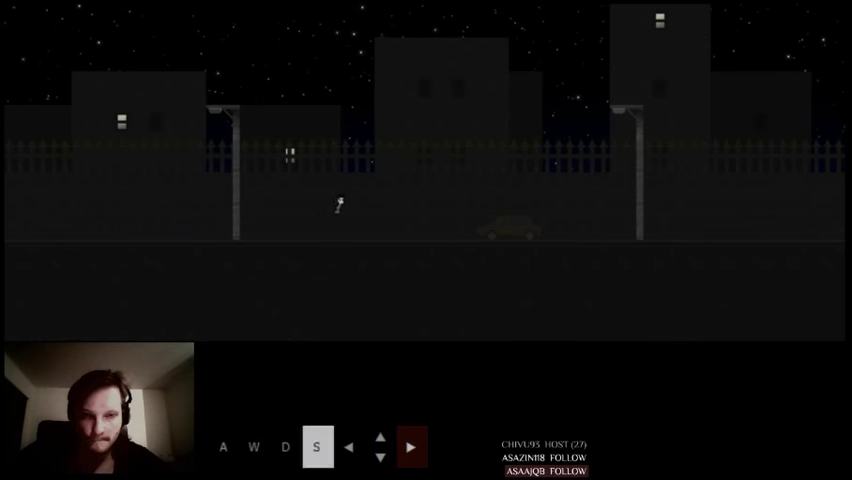
{"action": "key", "text": "d"}
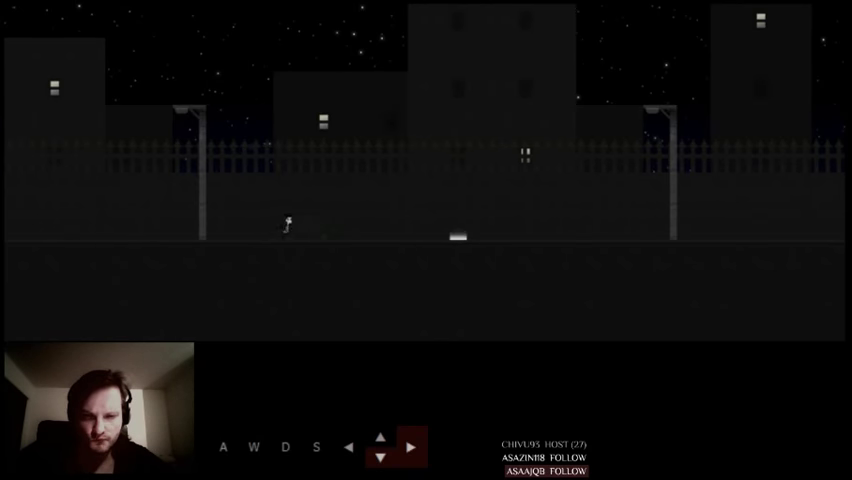
{"action": "key", "text": "d"}
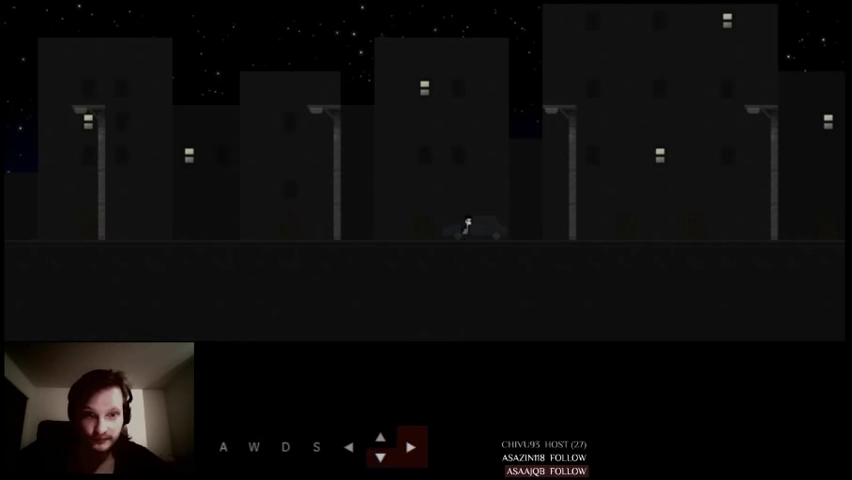
- Walk on into the neighbouring fenced street and along it
{"action": "key", "text": "a"}
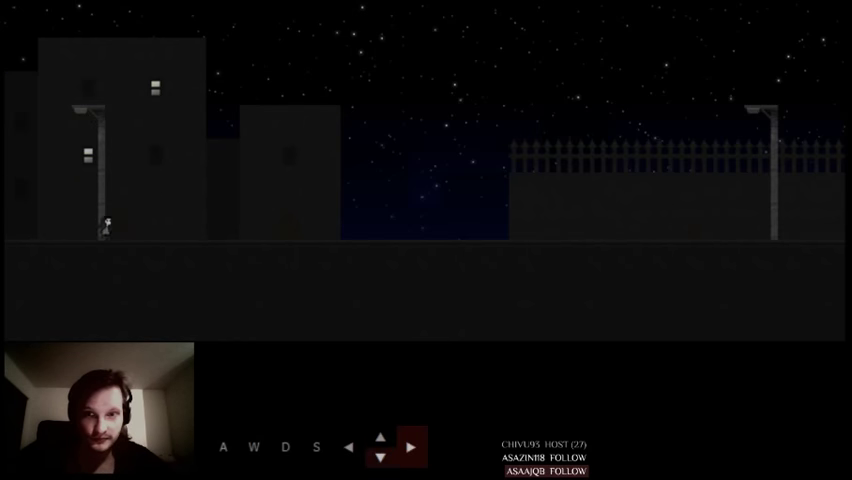
{"action": "key", "text": "d"}
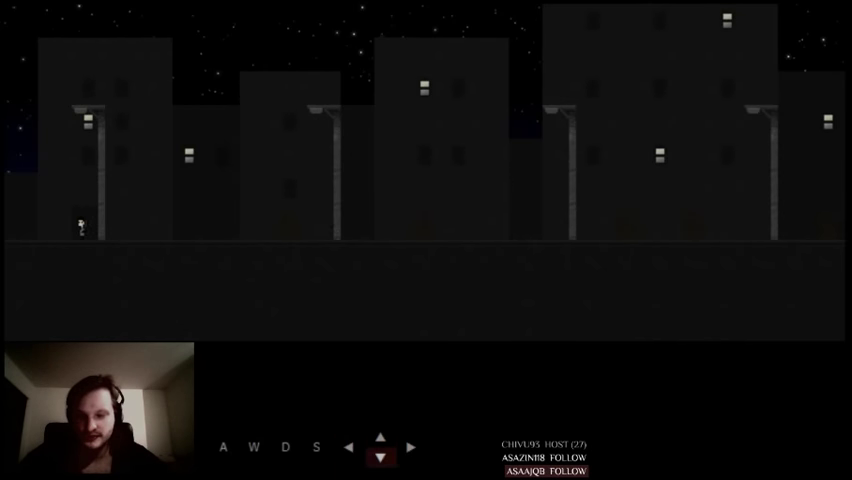
- Walk back to the fenced street and approach the small creature sitting on the road
{"action": "key", "text": "s"}
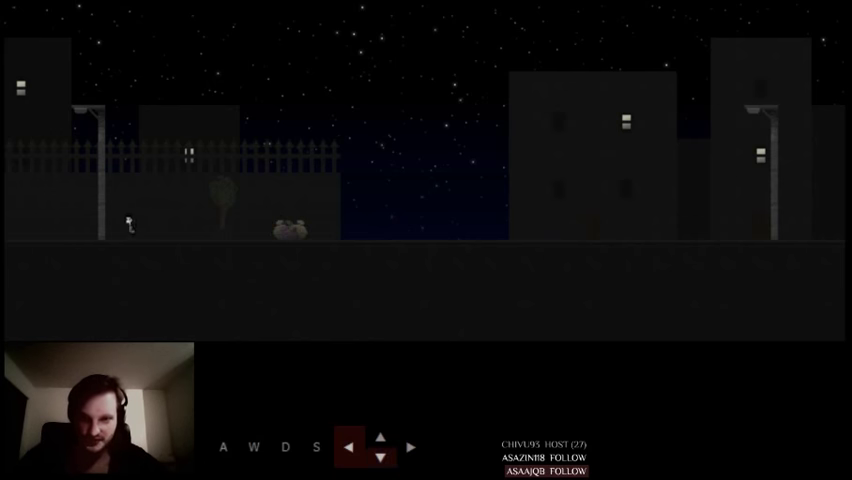
{"action": "key", "text": "d"}
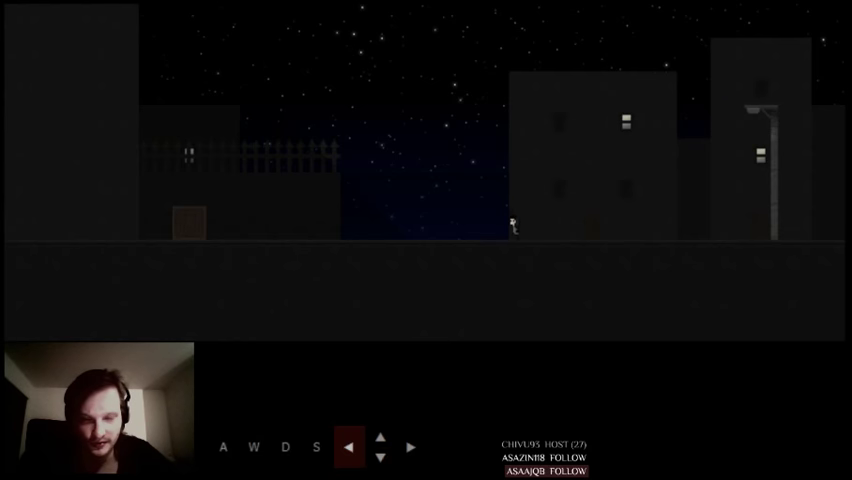
- Walk left across the fenced streets to the tall buildings with the parked car
{"action": "left_click", "coordinate": [412, 448]}
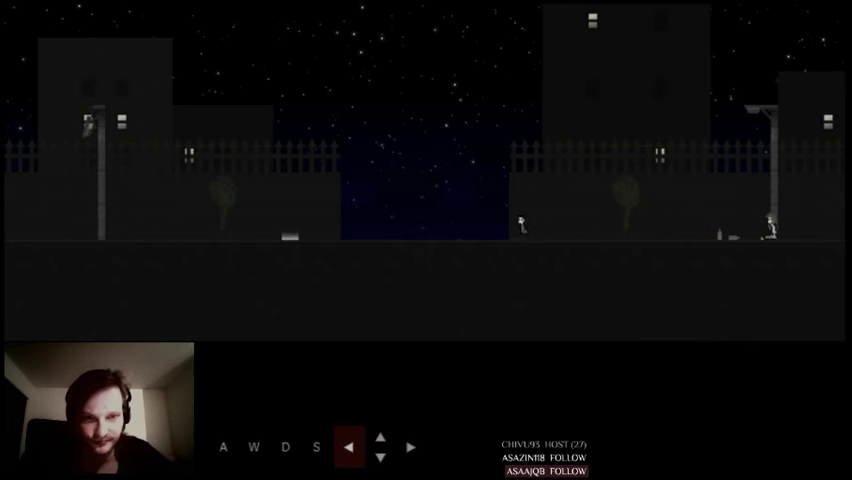
{"action": "left_click", "coordinate": [408, 448]}
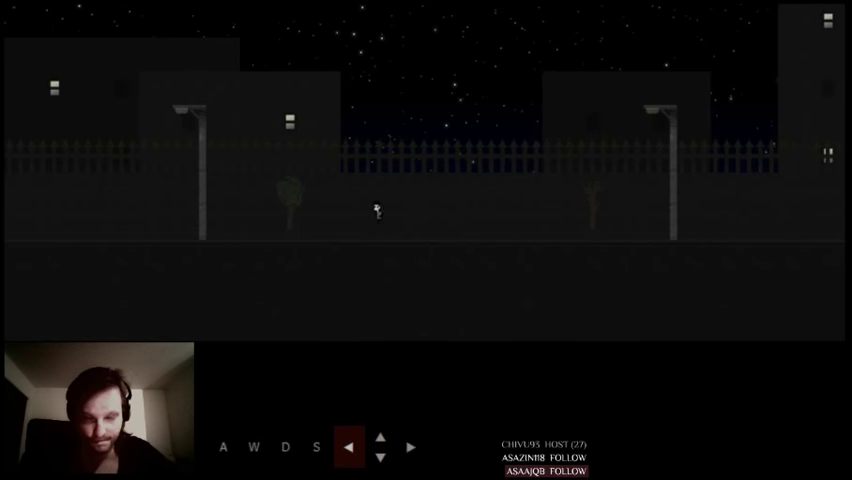
{"action": "key", "text": "d"}
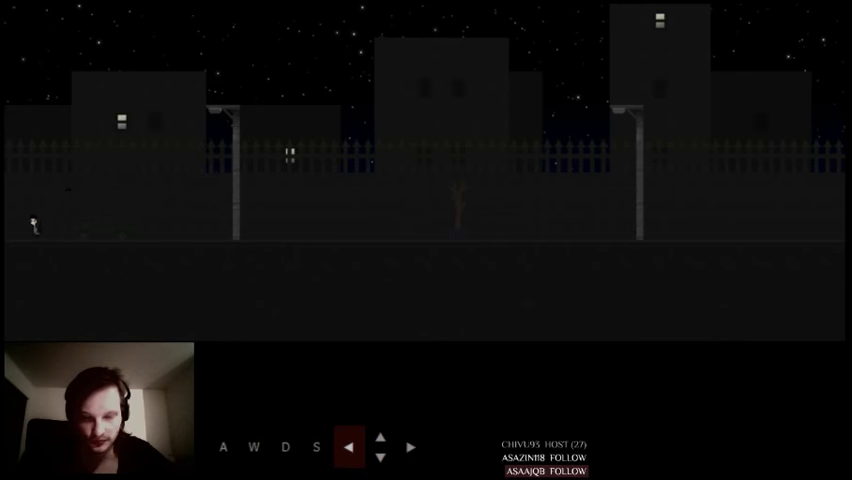
{"action": "key", "text": "d"}
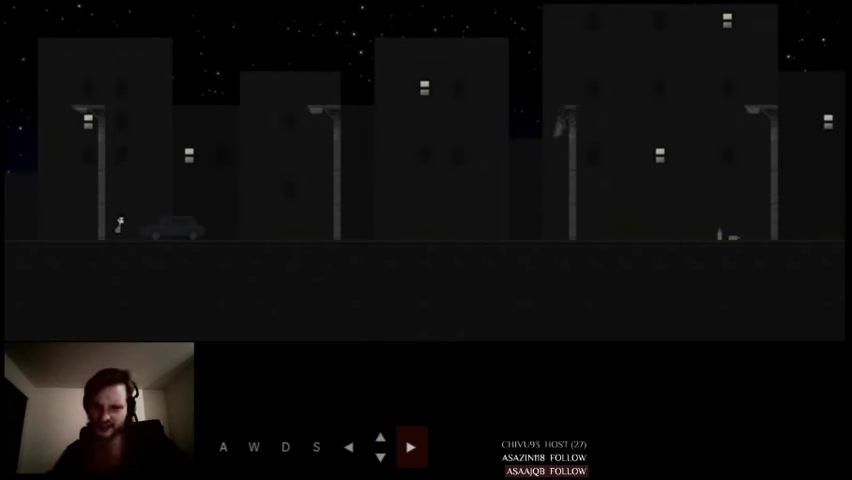
- Walk right past the parked car onto the fenced street with two bare trees
{"action": "key", "text": "d"}
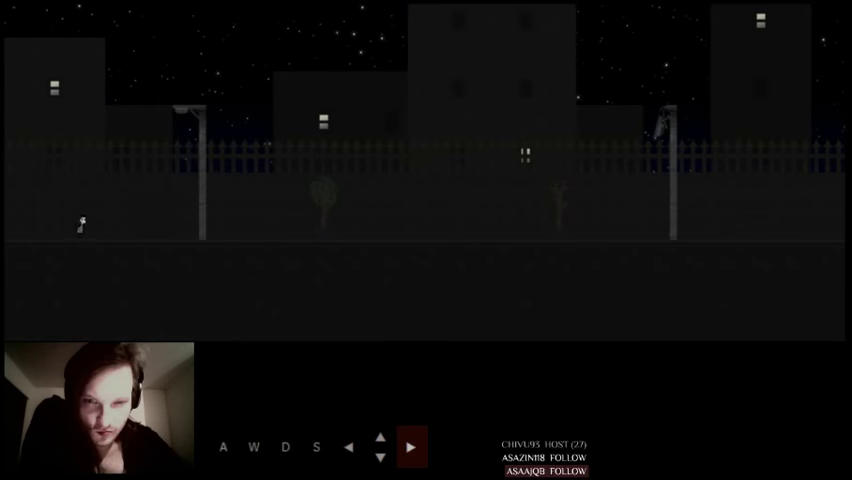
- Walk right until the 'Press Down here to enter this street' prompt appears
{"action": "key", "text": "d"}
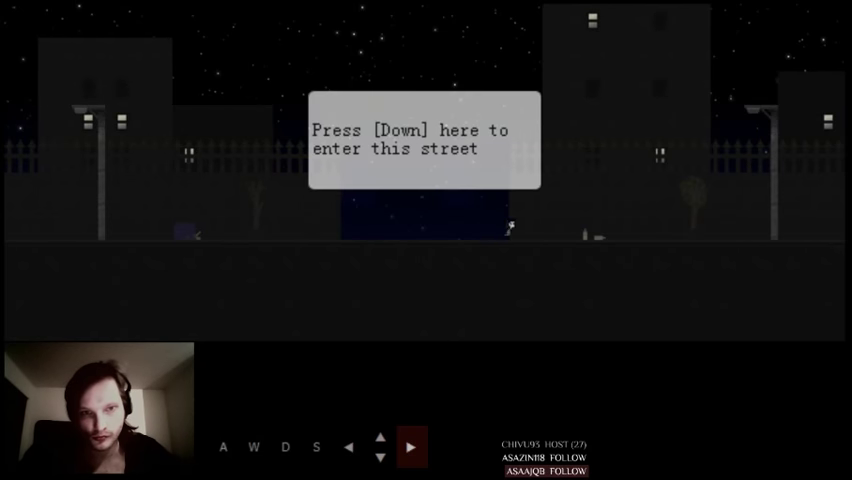
- Enter the side street of tall lit buildings and continue right to the fenced stretch
{"action": "key", "text": "down"}
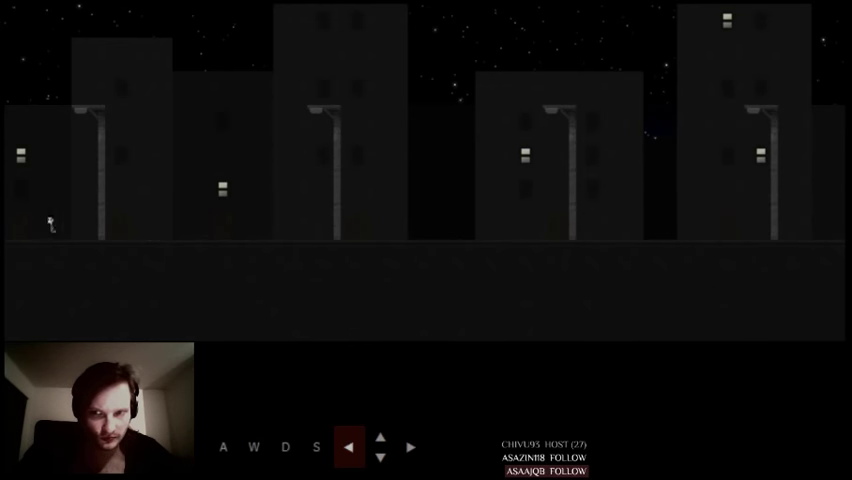
{"action": "left_click", "coordinate": [408, 448]}
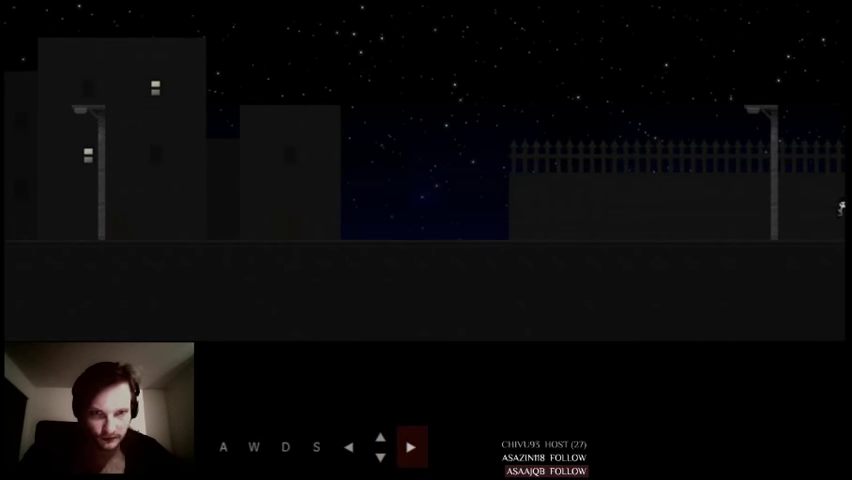